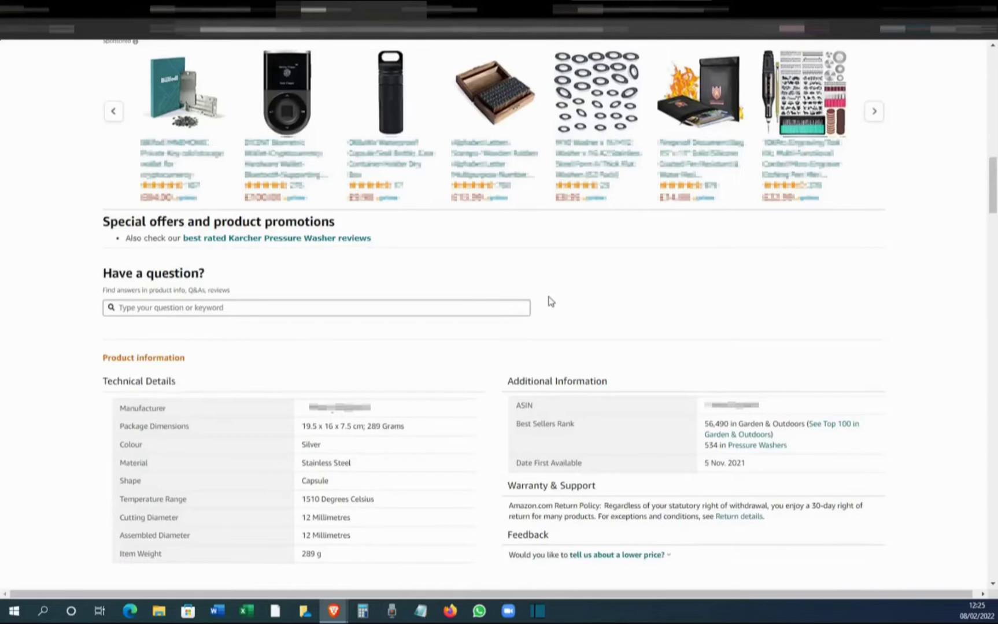
Scroll the listing down to the Product guides section with the User Manual PDF.
scroll(down, 3)
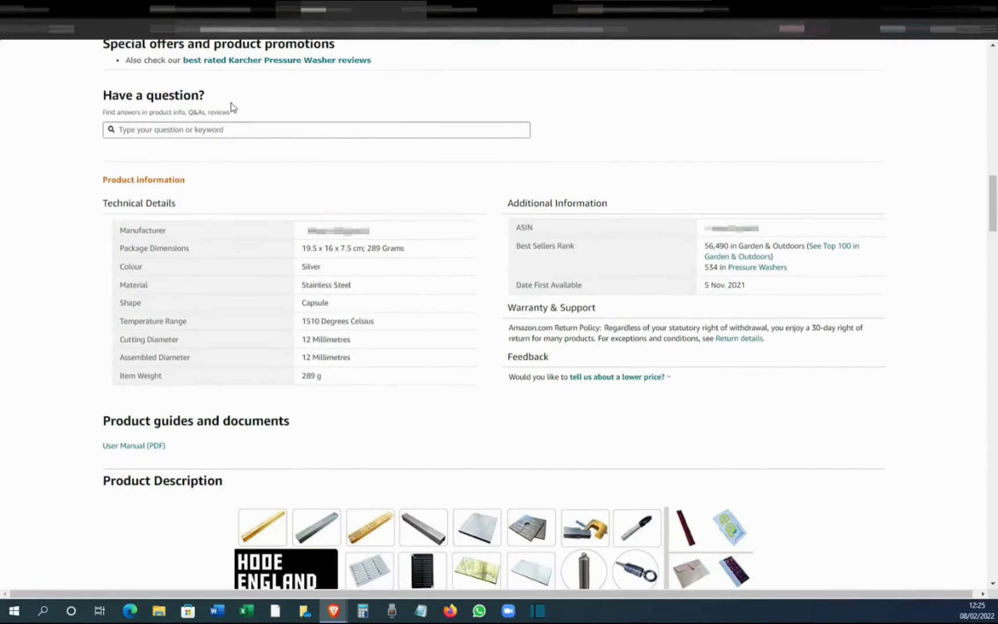
scroll(down, 3)
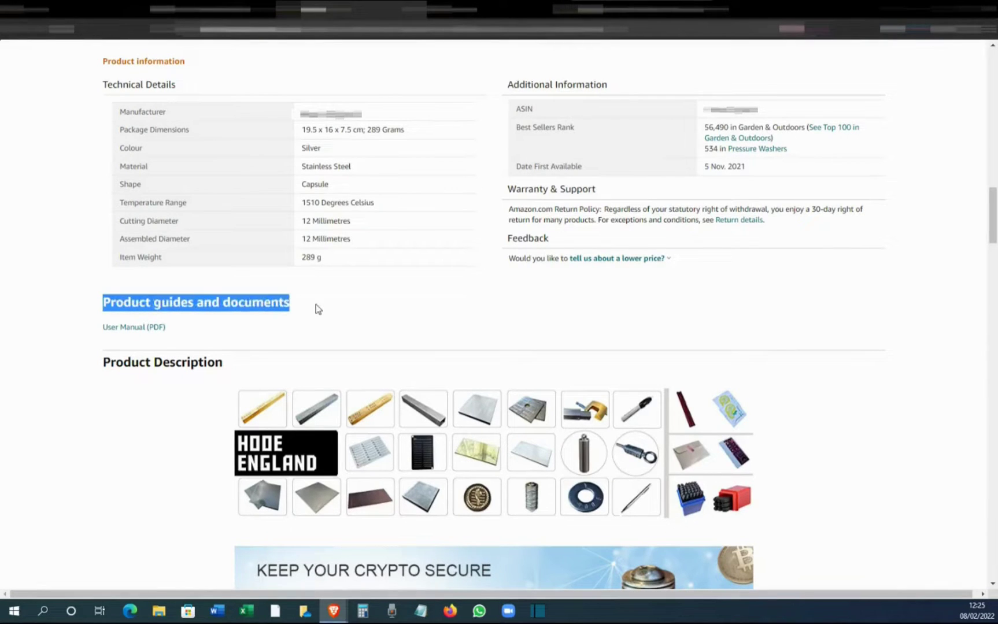
mouse_move(122, 341)
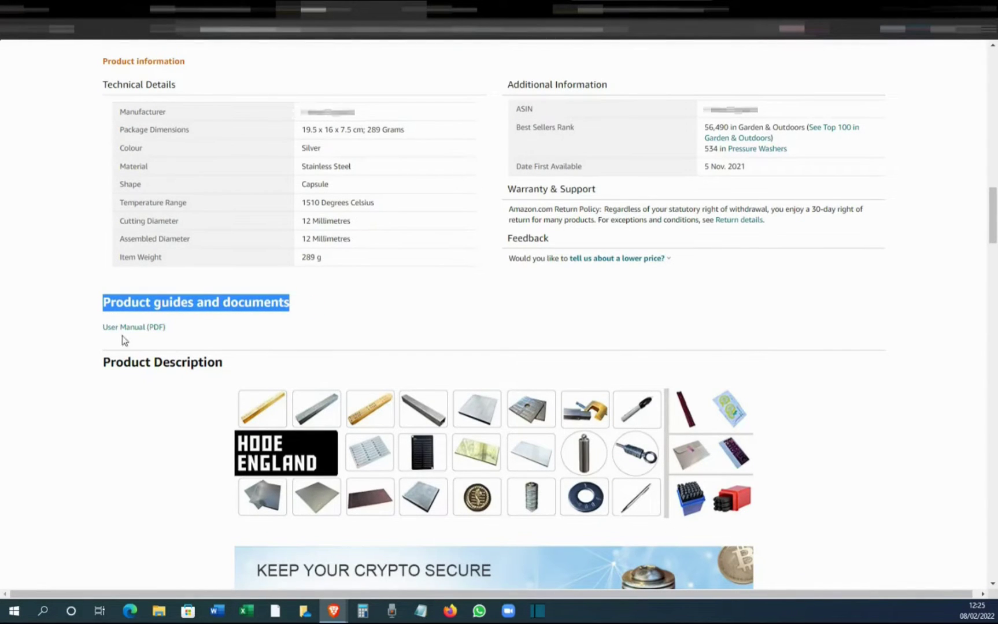
mouse_move(144, 335)
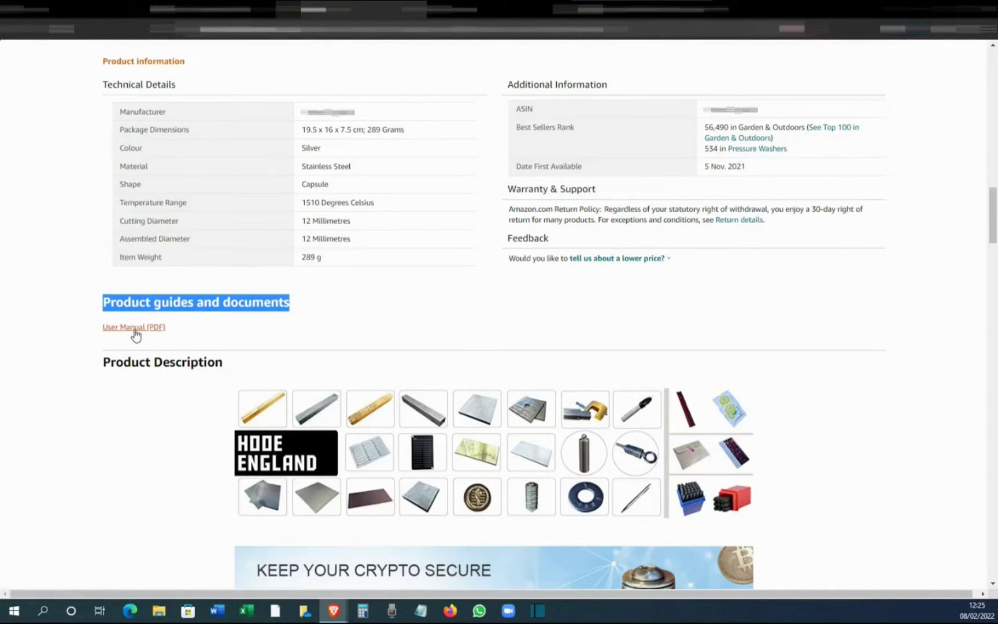
mouse_move(129, 335)
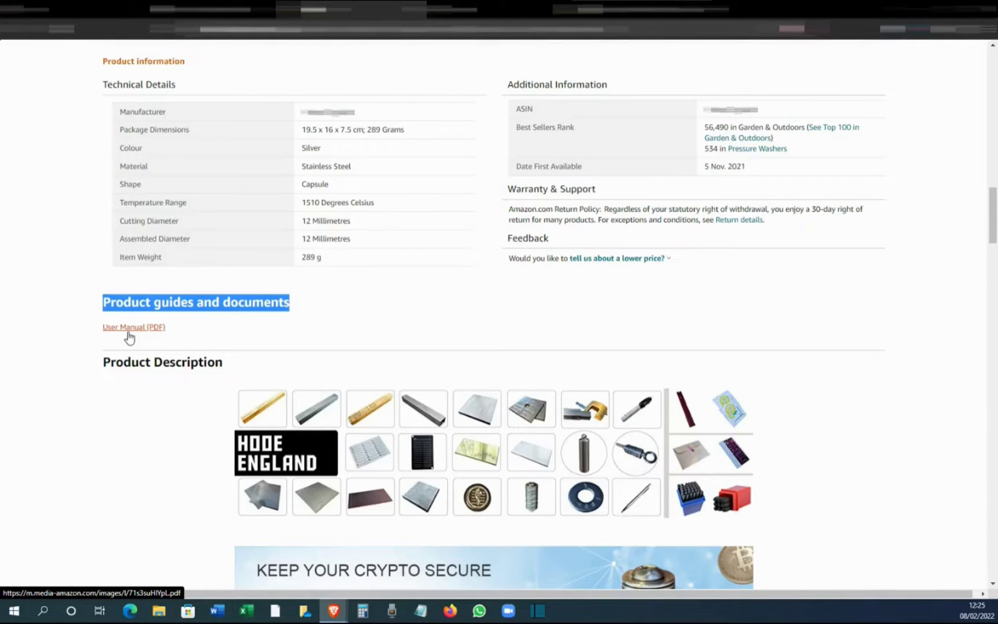
mouse_move(126, 338)
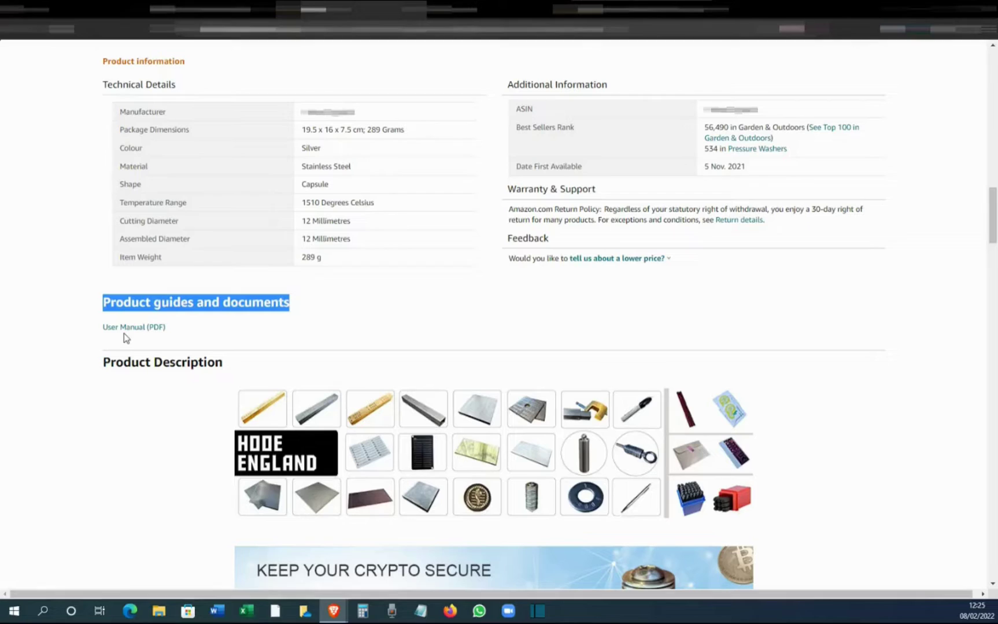
mouse_move(123, 334)
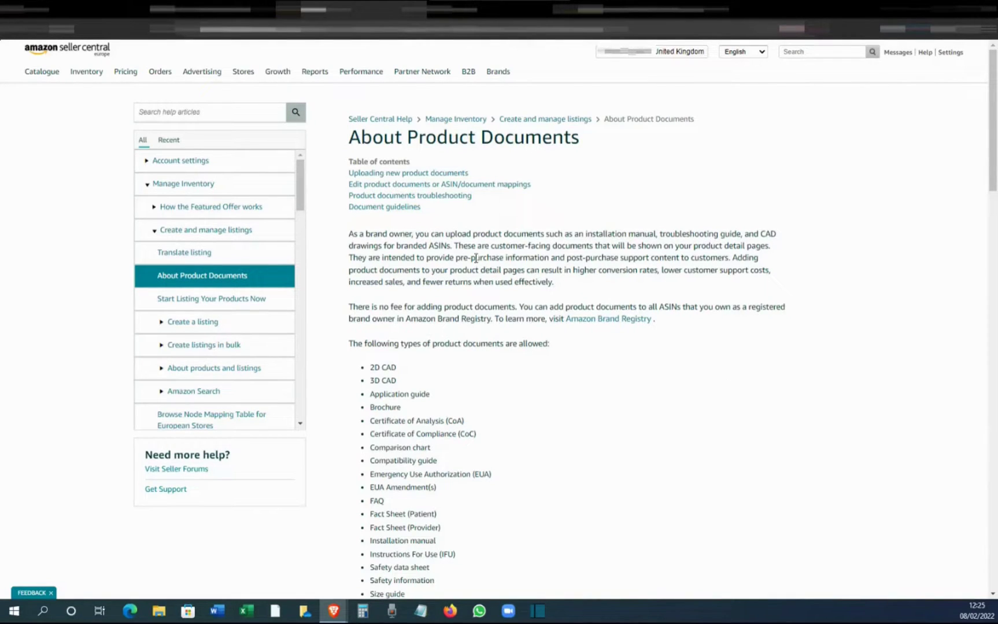
mouse_move(664, 379)
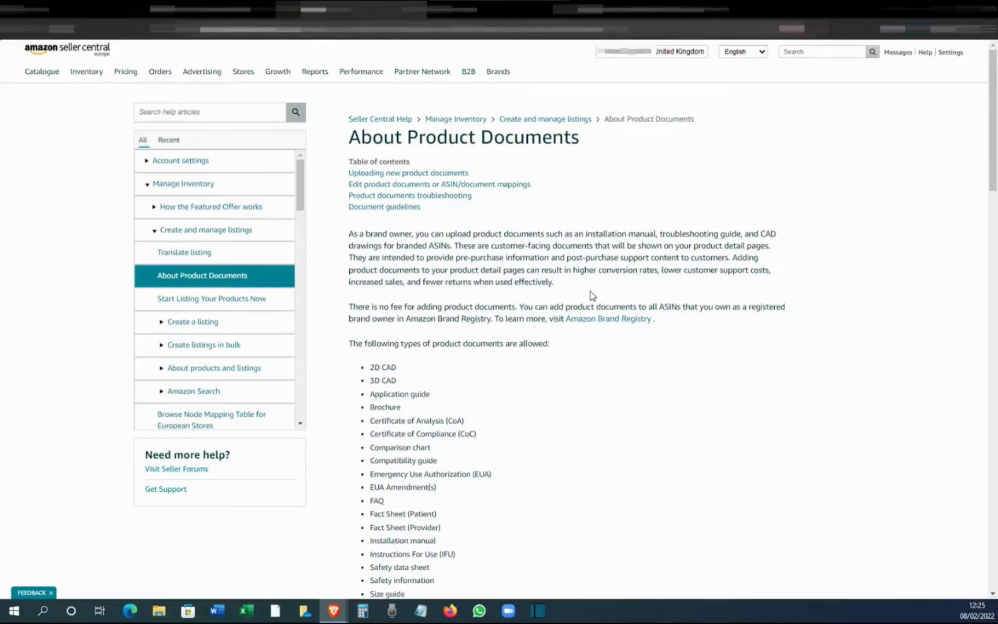
Highlight allowed document types, including Compatibility guide and User manual, in the help article.
scroll(down, 3)
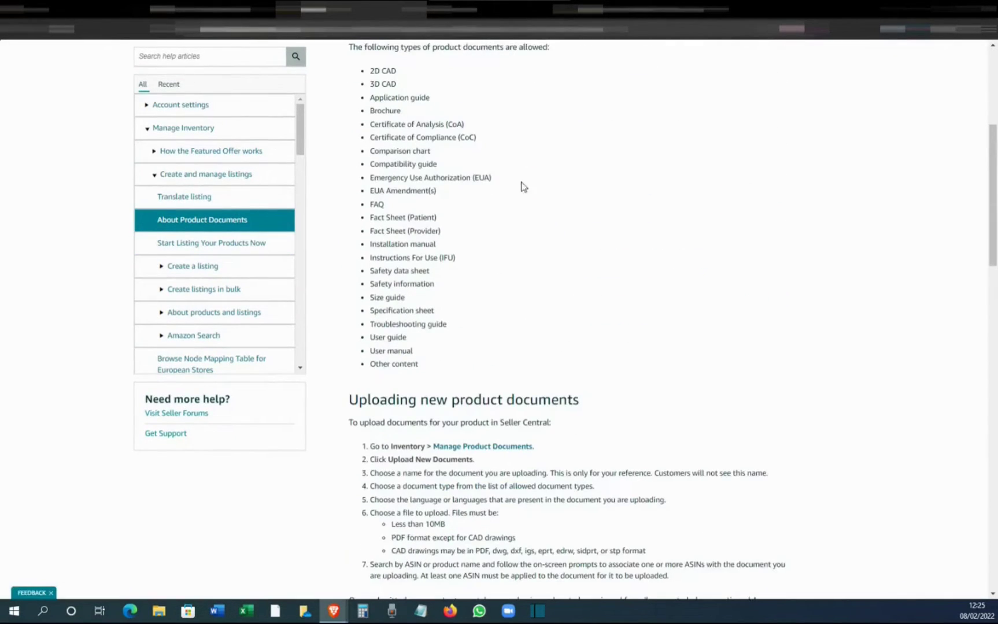
mouse_move(546, 272)
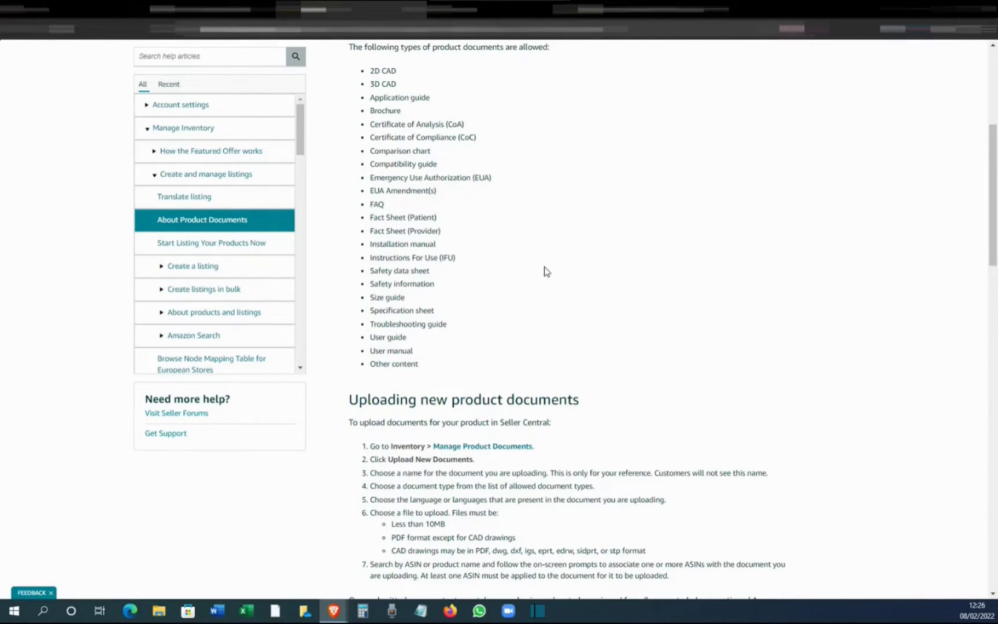
mouse_move(440, 168)
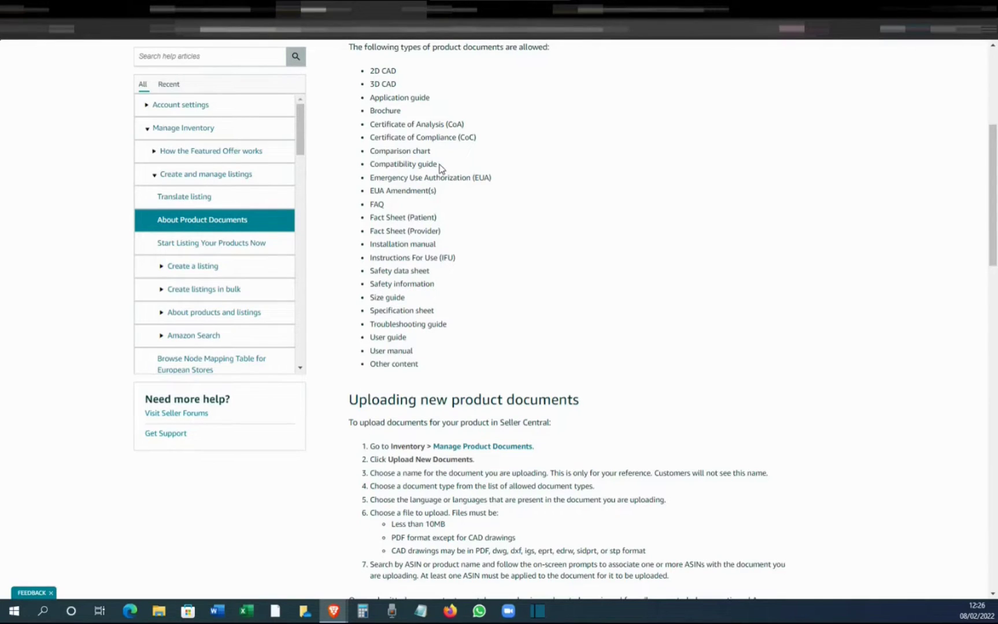
double_click(403, 164)
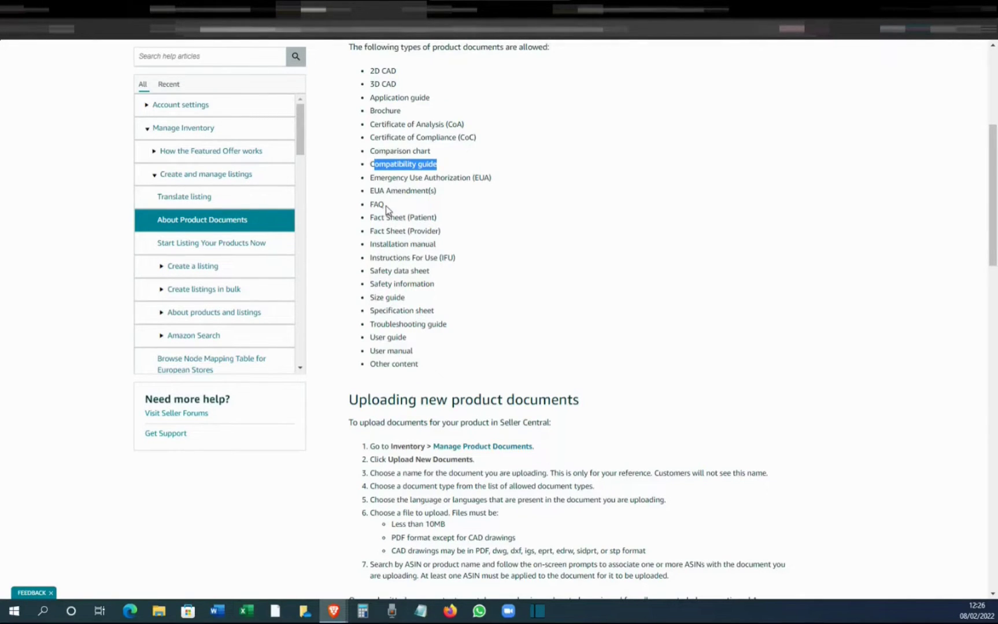
double_click(376, 205)
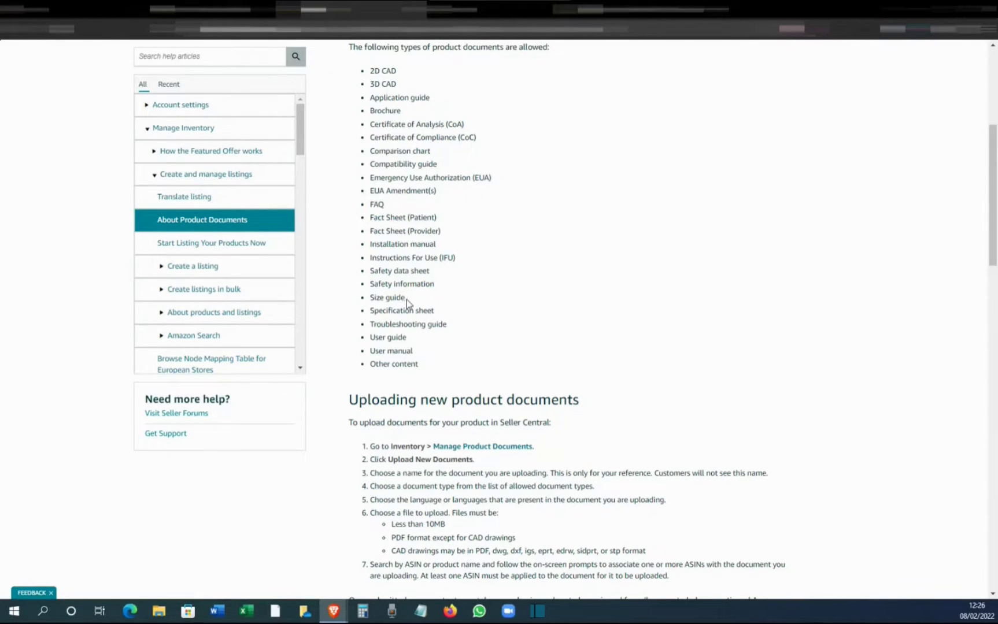
double_click(401, 310)
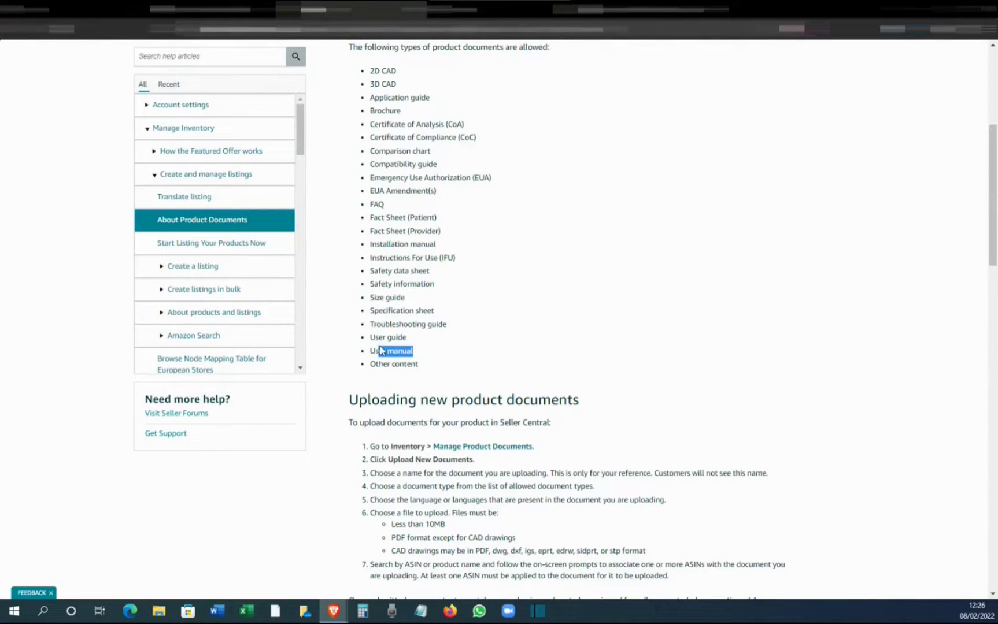
Scroll down to the Uploading new product documents steps.
scroll(down, 3)
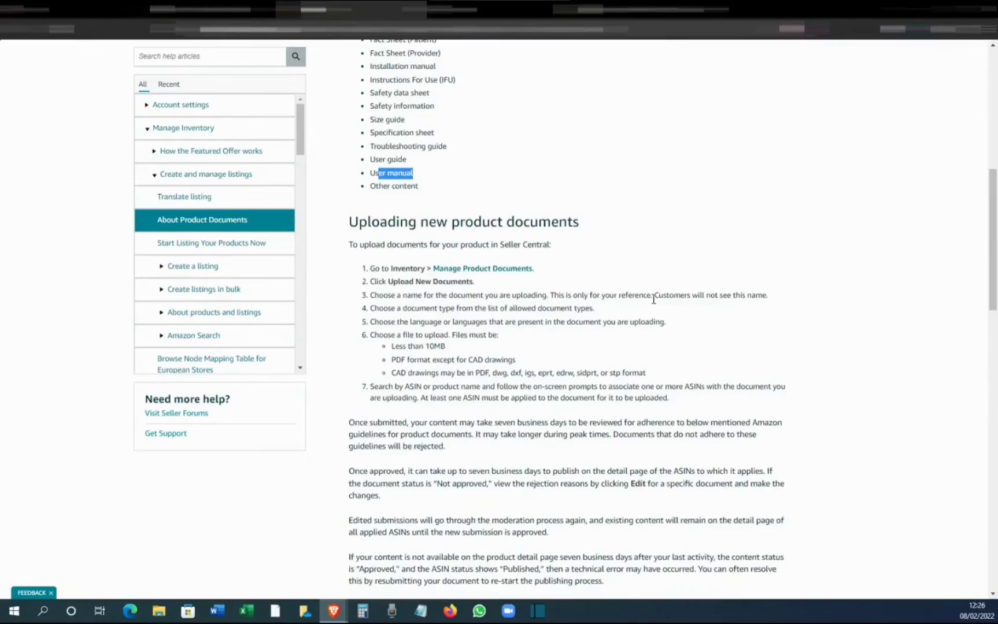
scroll(down, 3)
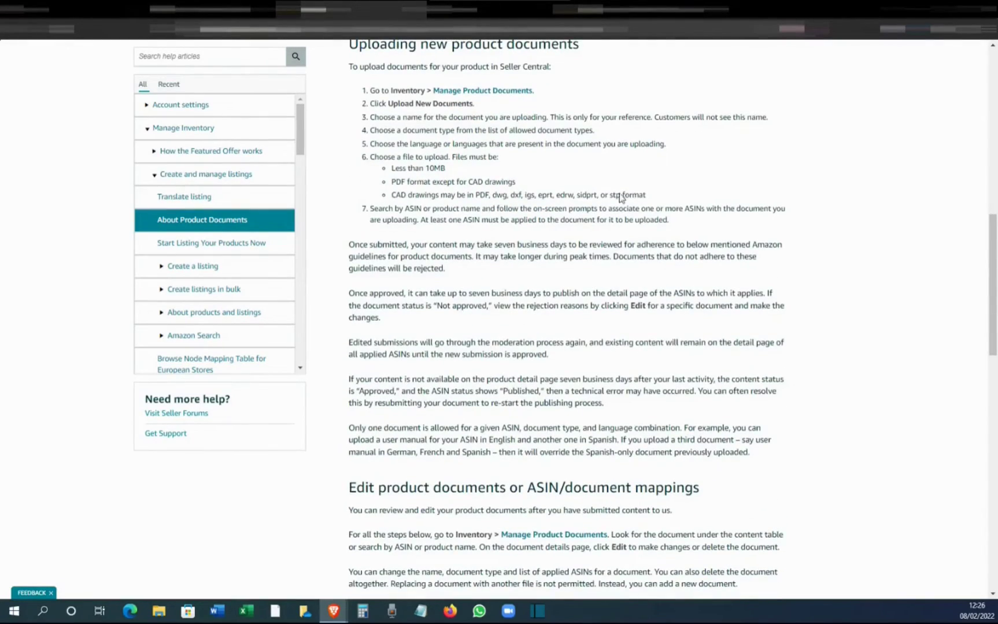
scroll(down, 3)
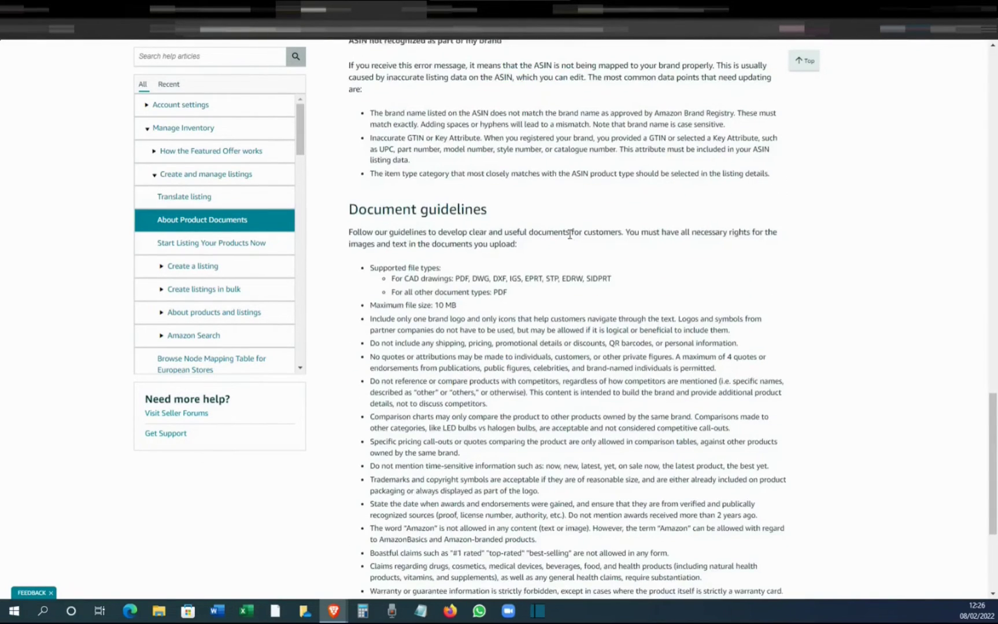
Scroll to Document guidelines and highlight the rule against using the word 'Amazon'.
scroll(down, 3)
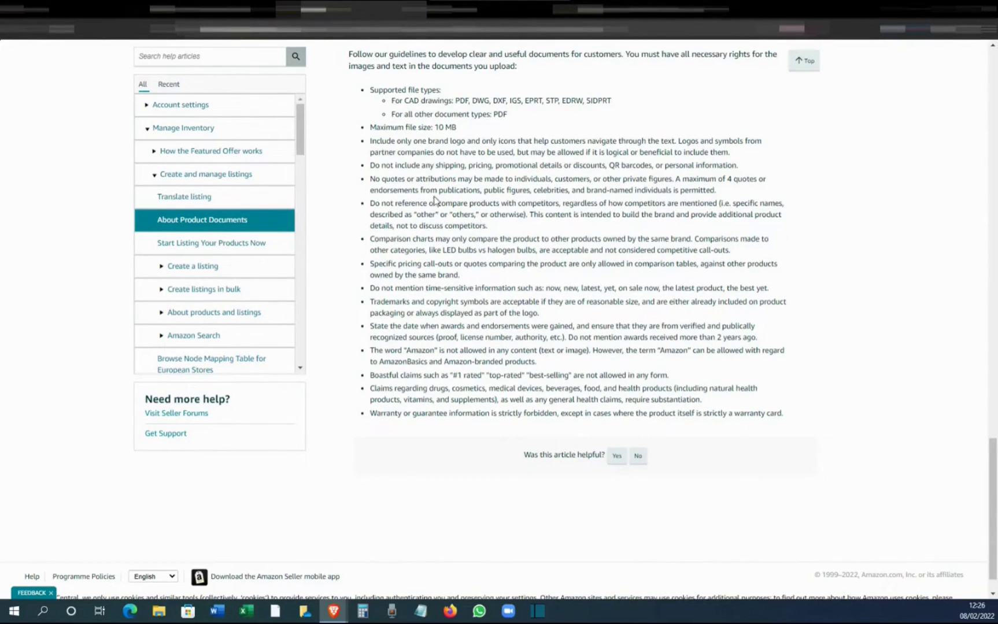
mouse_move(829, 348)
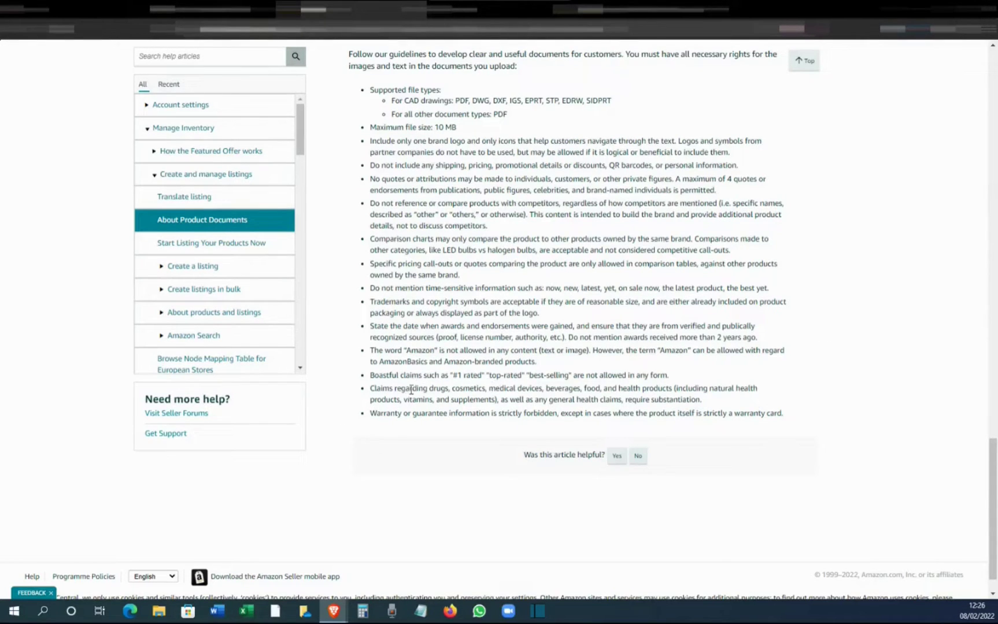
mouse_move(406, 350)
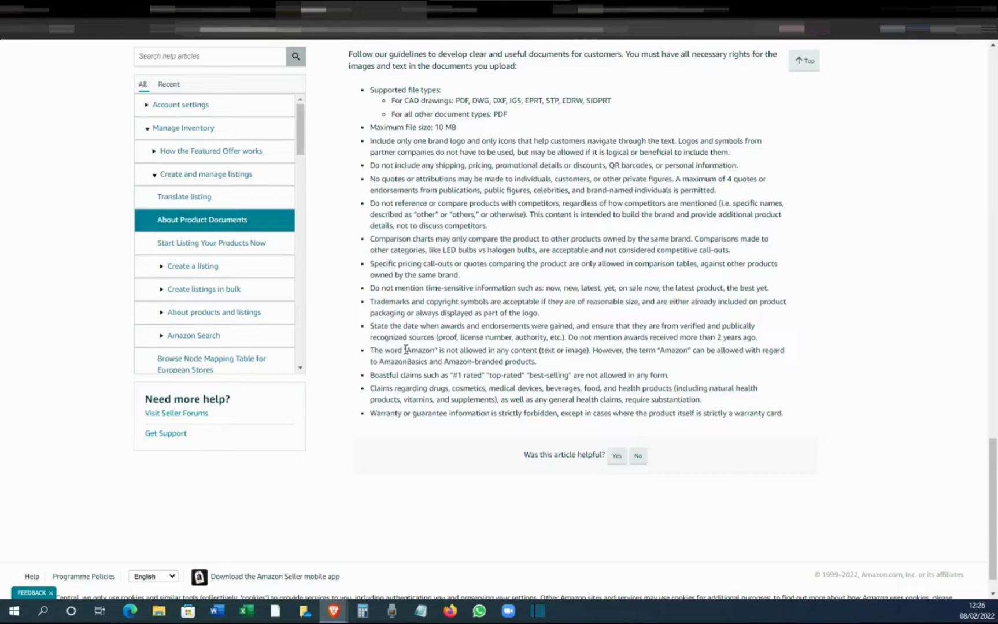
double_click(420, 350)
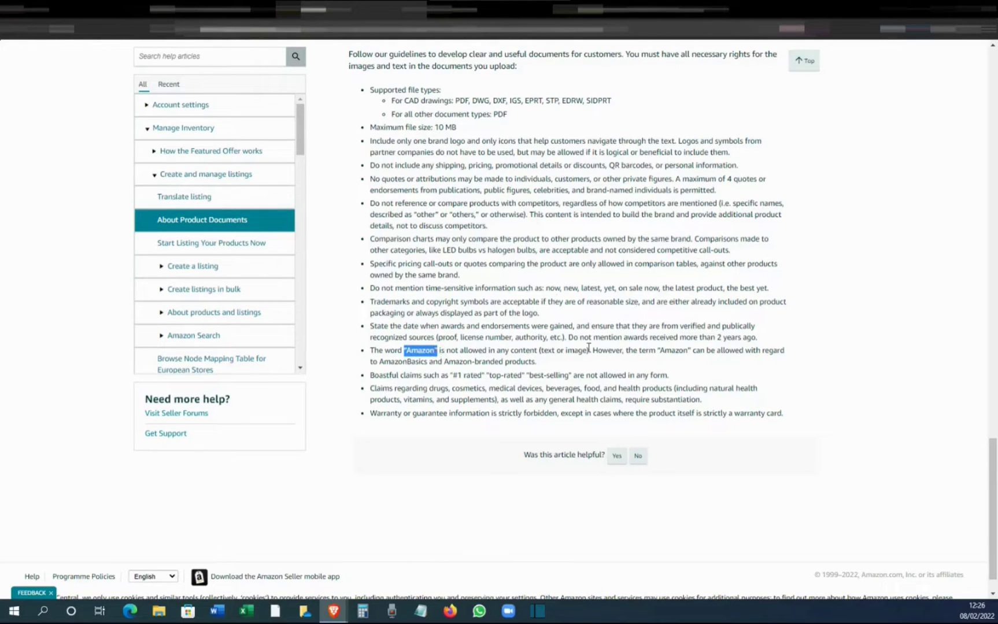
mouse_move(683, 201)
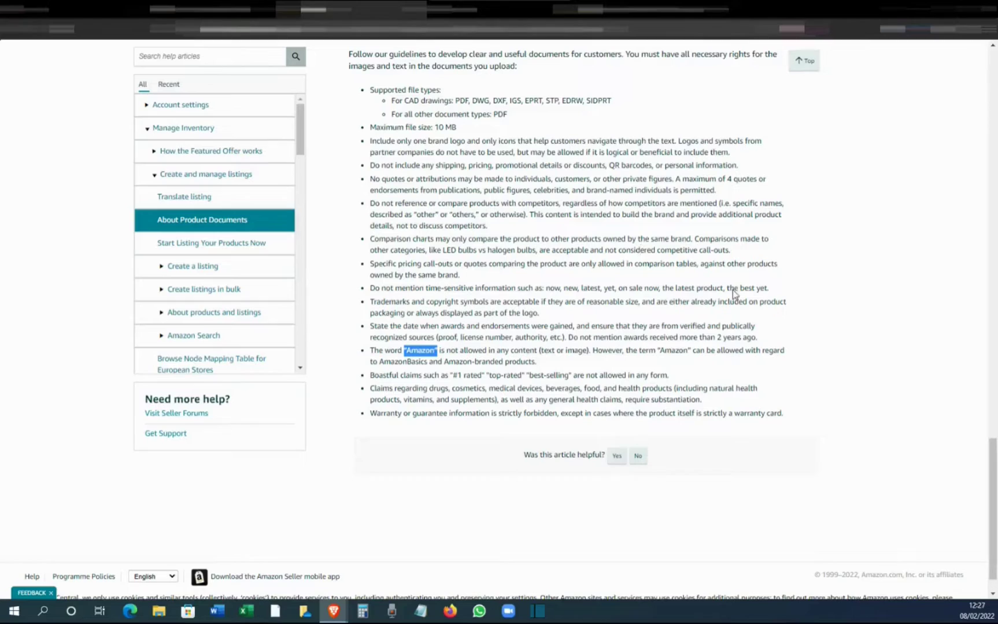
mouse_move(654, 173)
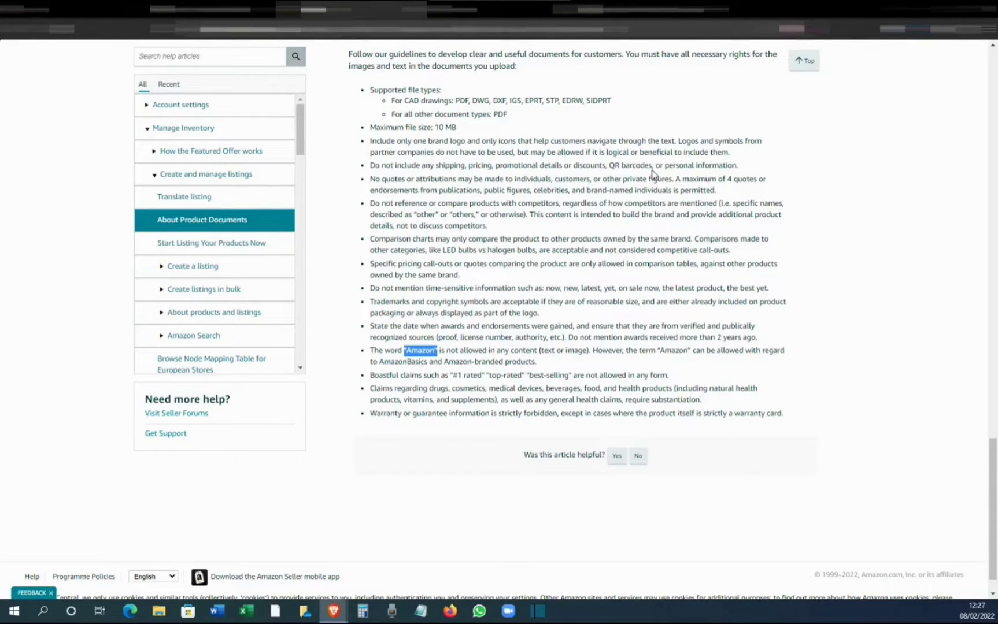
mouse_move(983, 212)
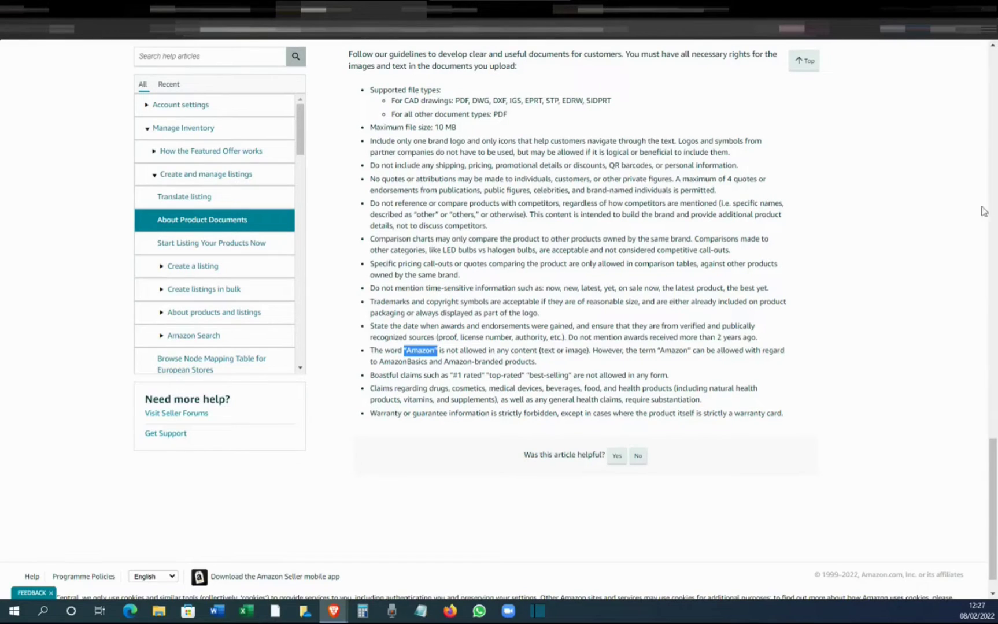
mouse_move(589, 303)
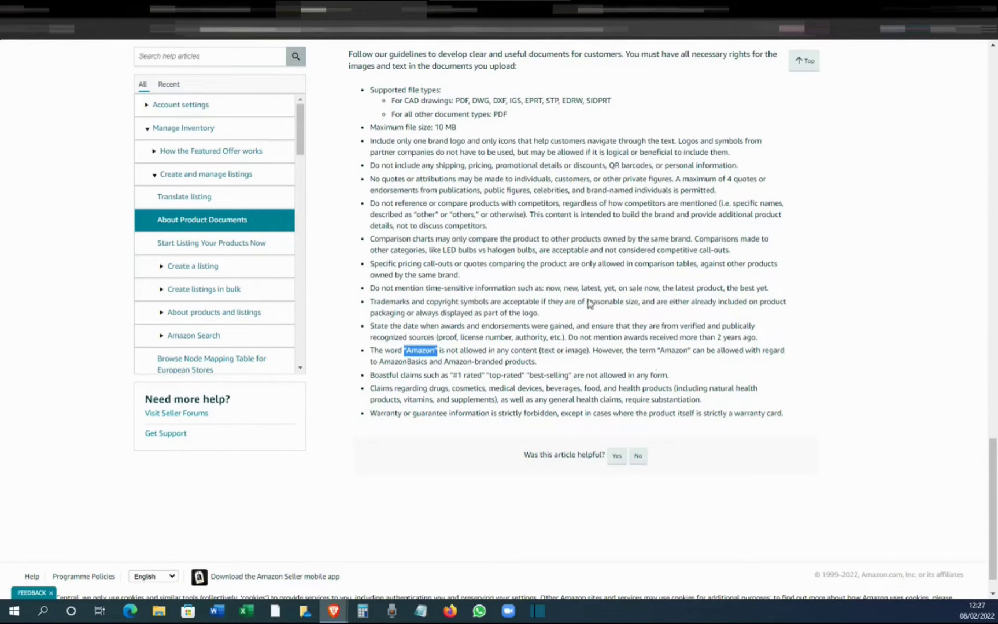
mouse_move(734, 275)
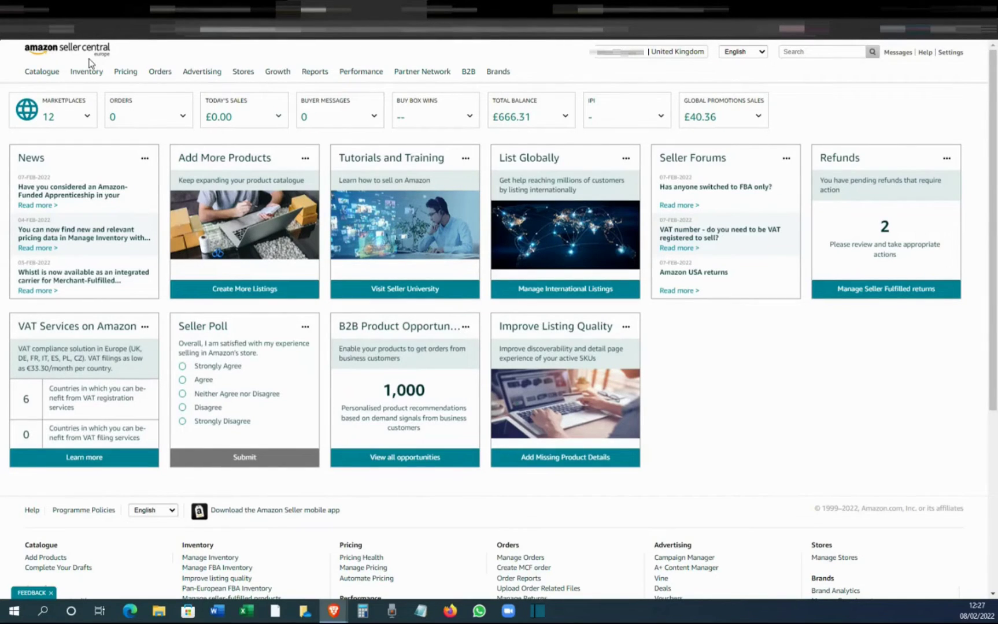
Open the Inventory menu to reach Manage Product Documents.
click(87, 72)
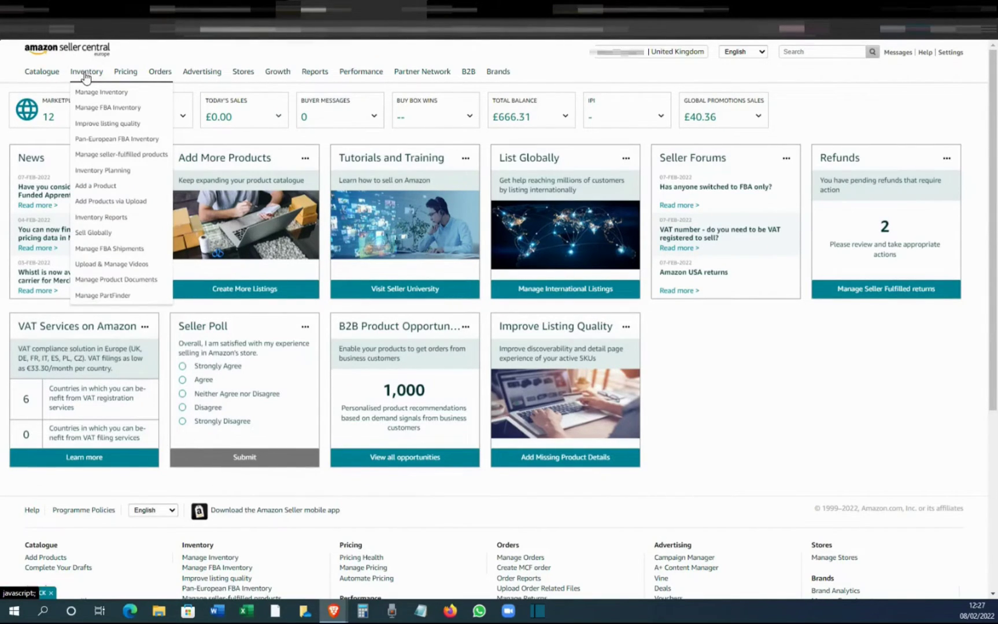
mouse_move(109, 249)
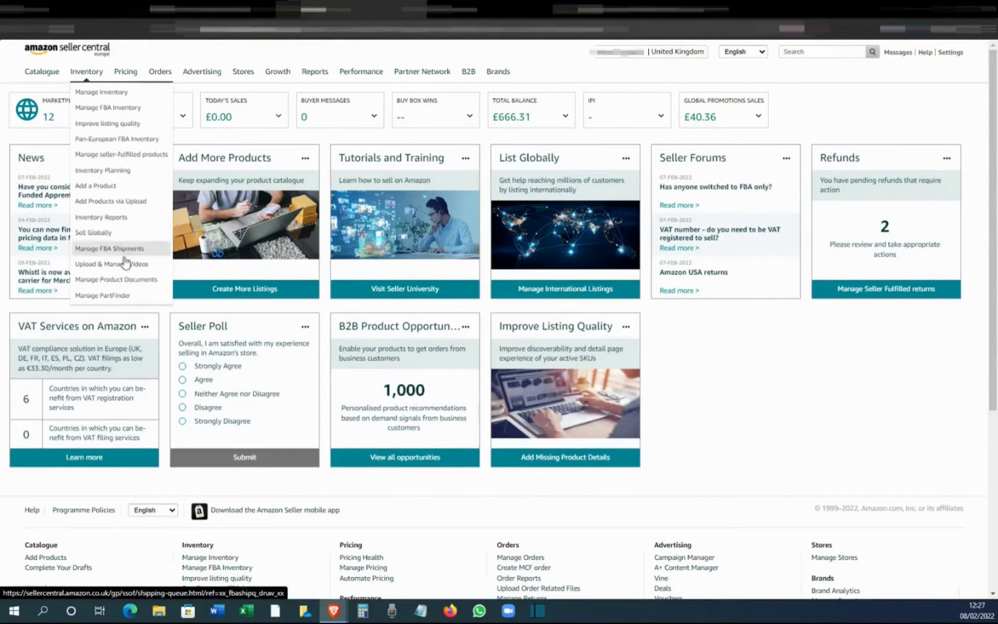
mouse_move(116, 284)
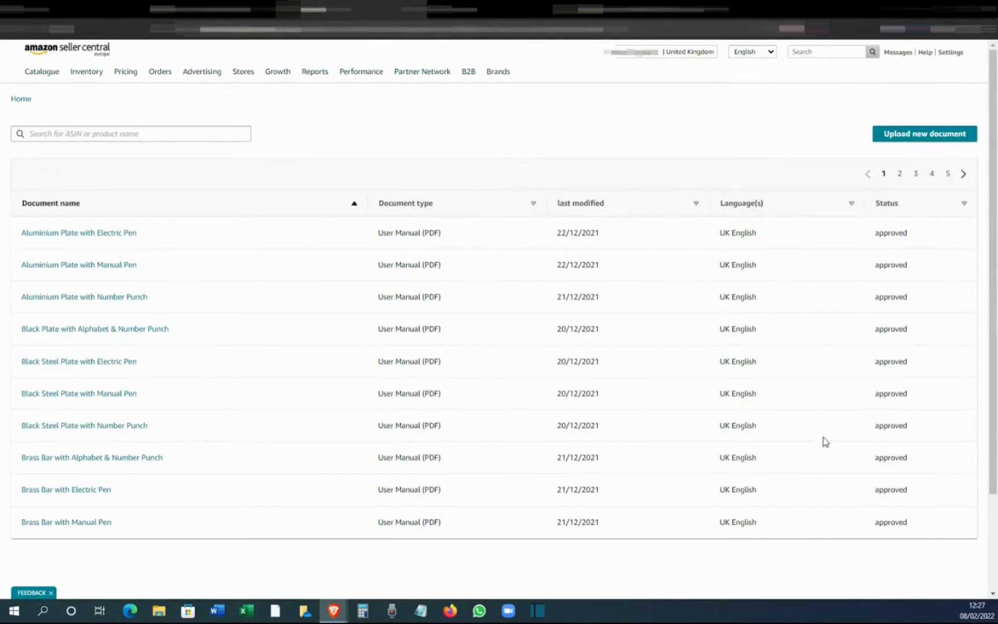
mouse_move(765, 289)
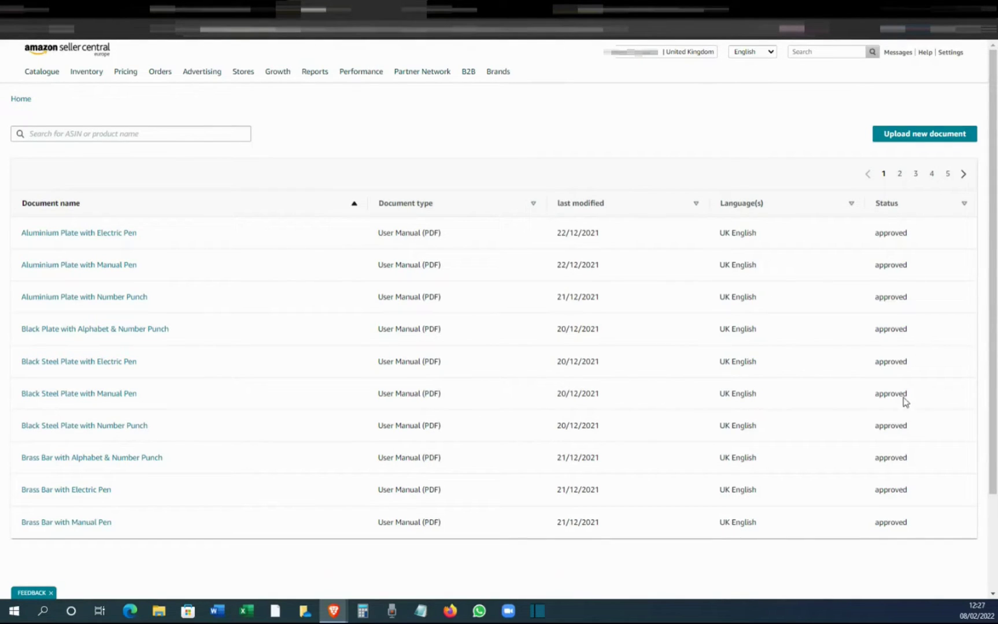
mouse_move(692, 284)
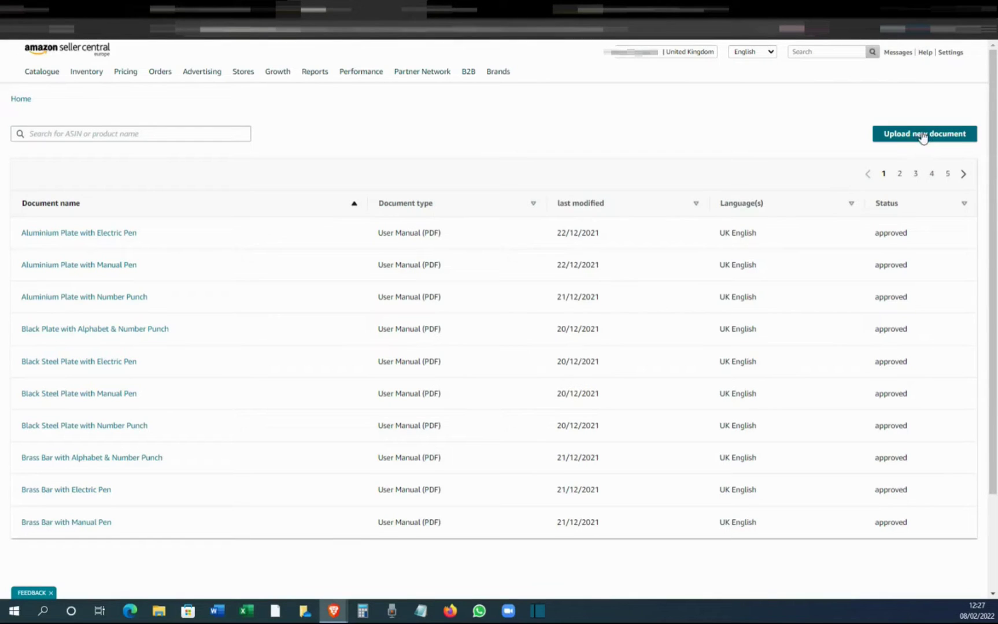
Choose Upload new document on the Manage Product Documents page.
click(925, 134)
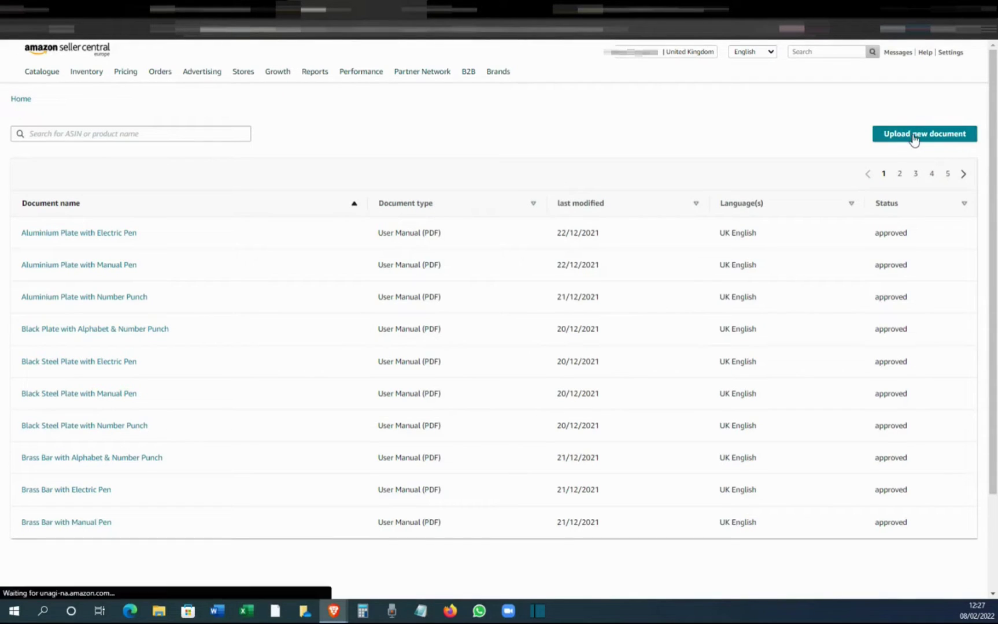
click(924, 134)
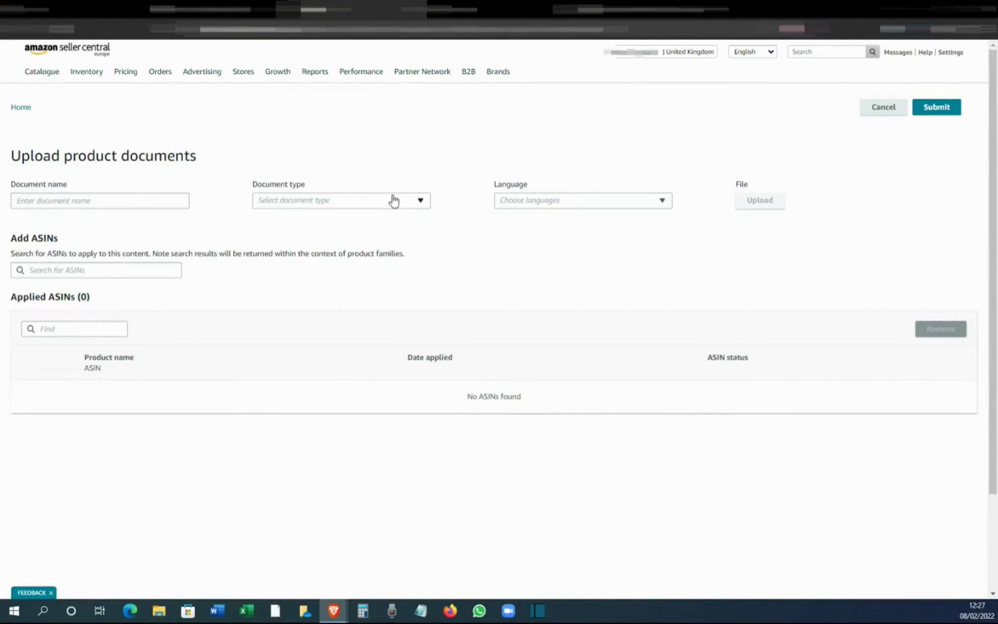
click(340, 200)
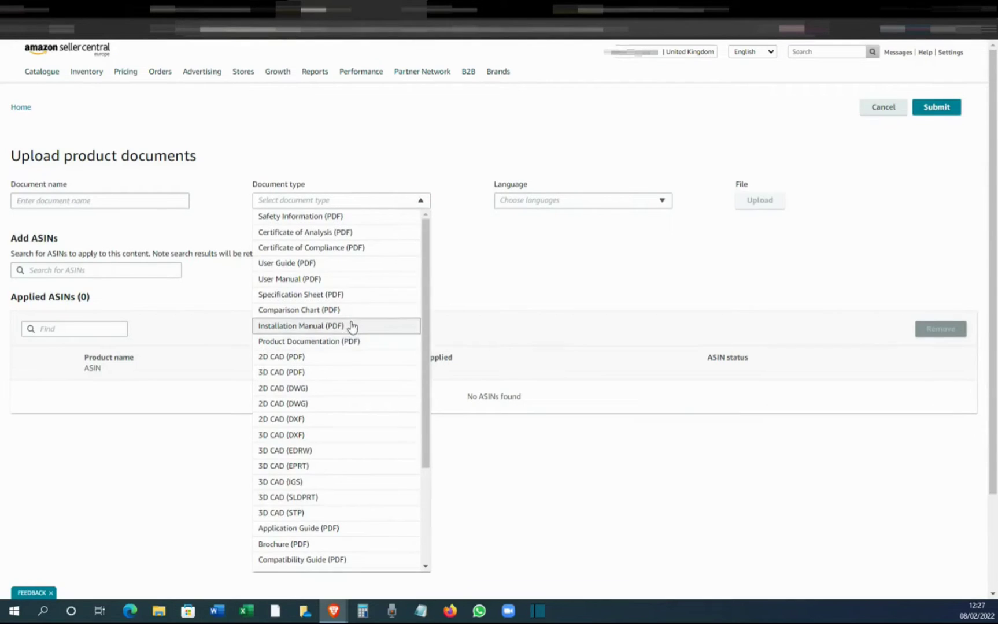
mouse_move(276, 299)
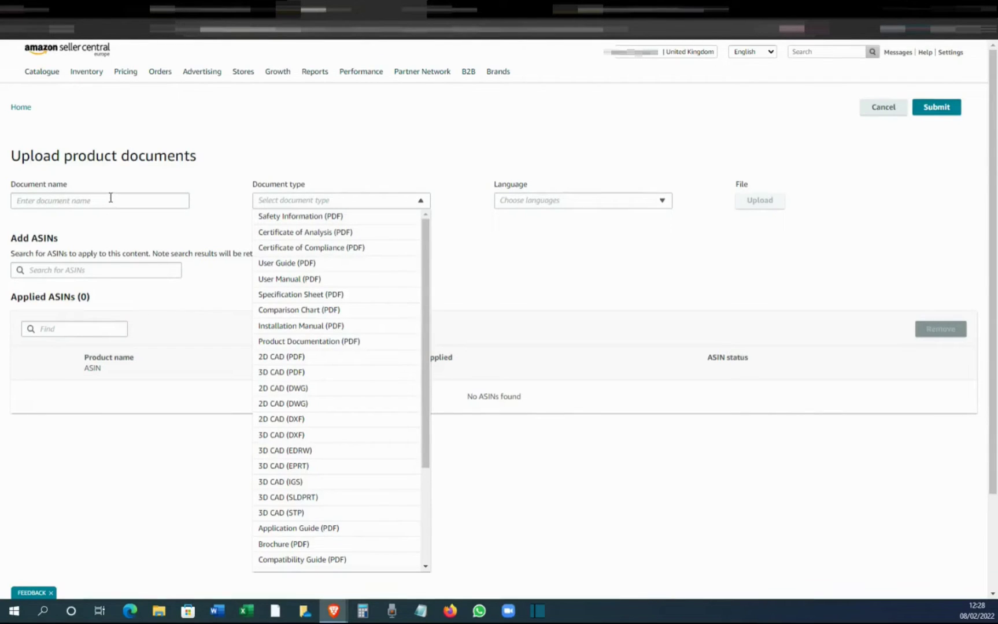
mouse_move(585, 268)
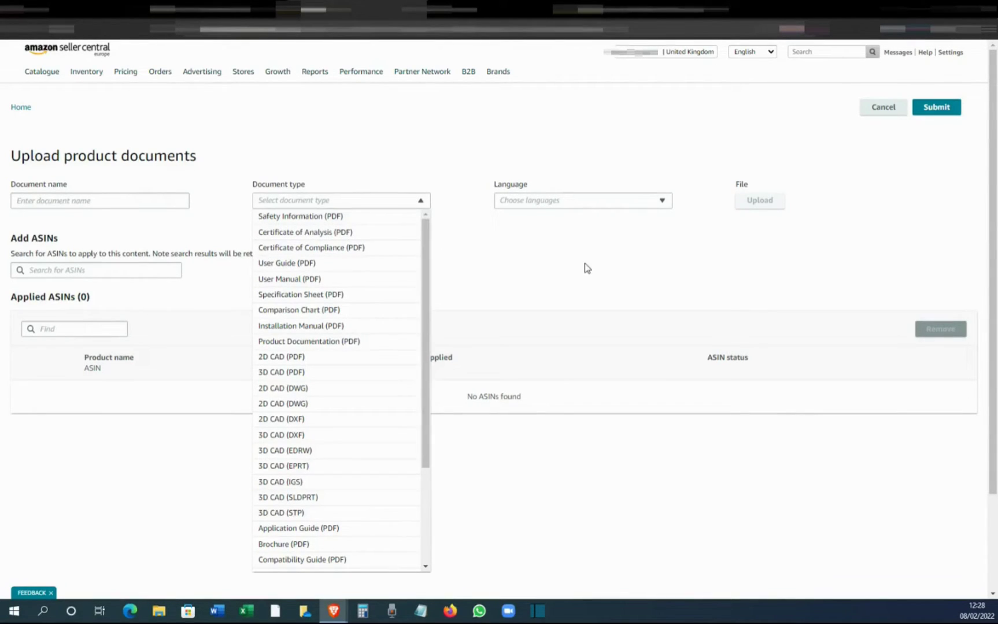
mouse_move(447, 294)
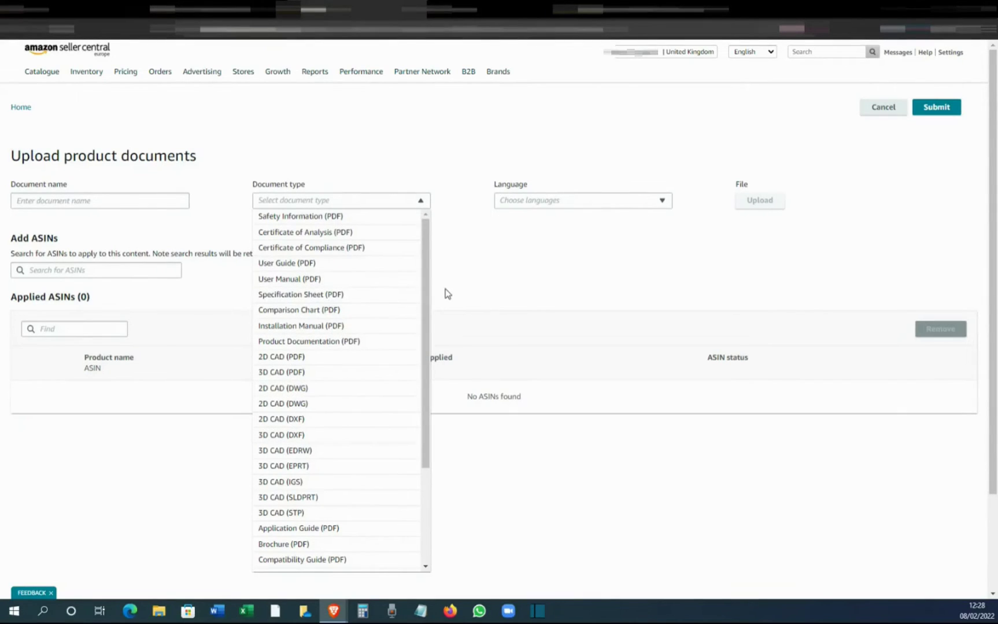
scroll(down, 3)
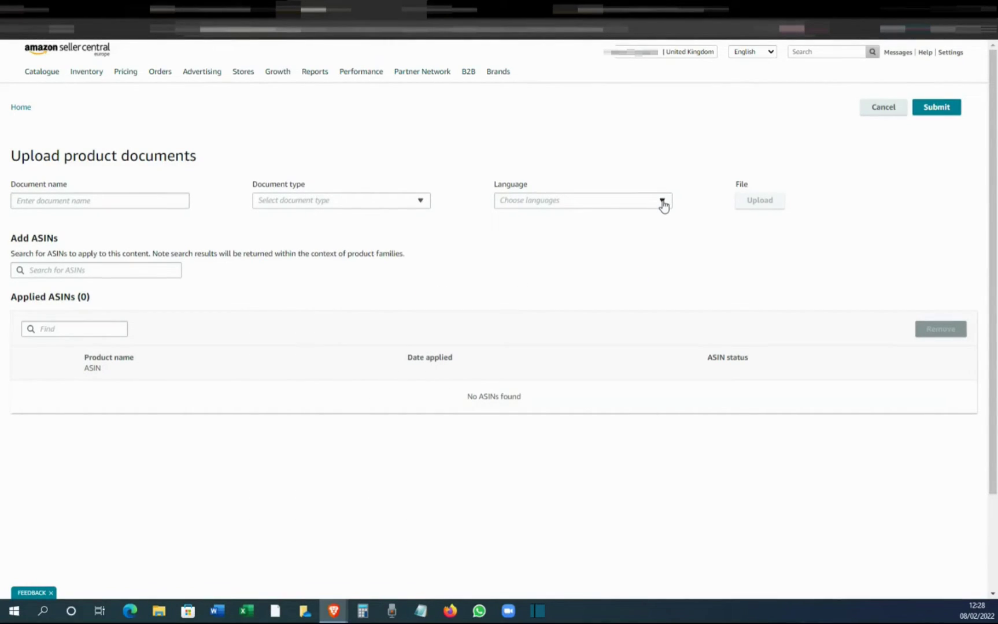
Expand the Language dropdown, showing UK English as the only choice.
click(662, 201)
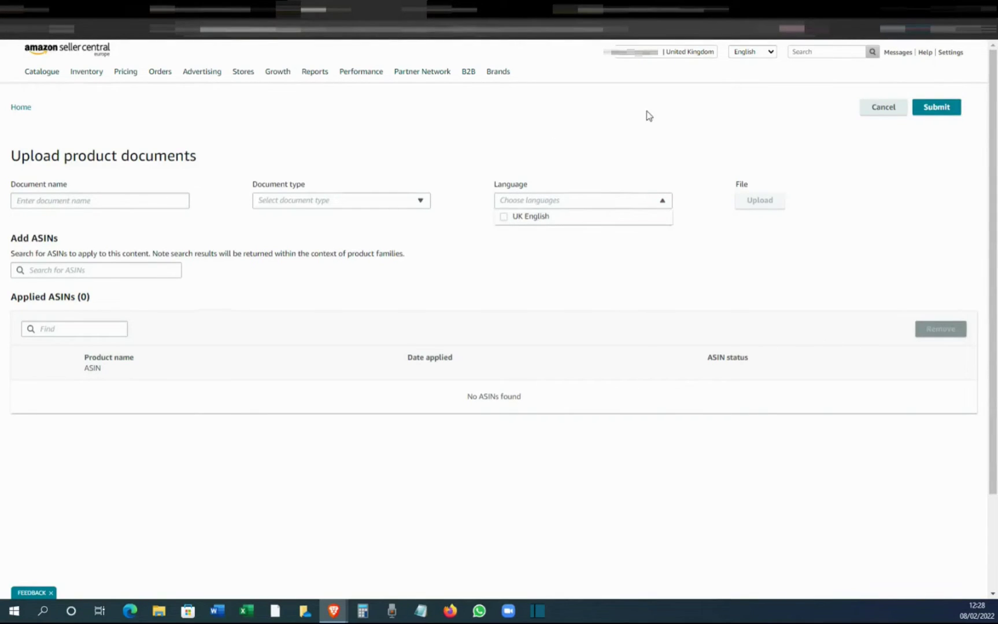
mouse_move(723, 72)
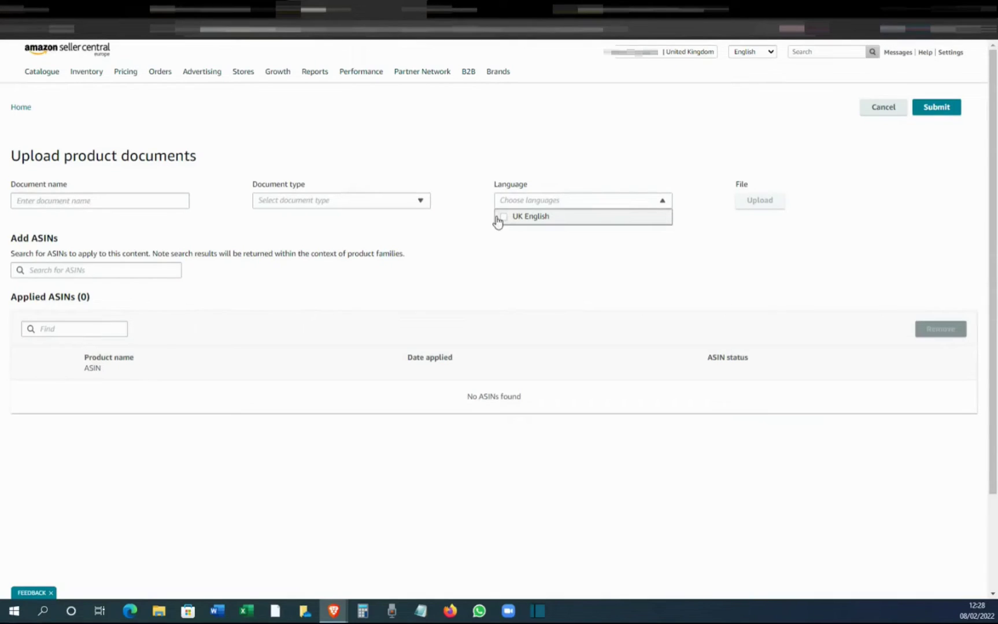
mouse_move(505, 221)
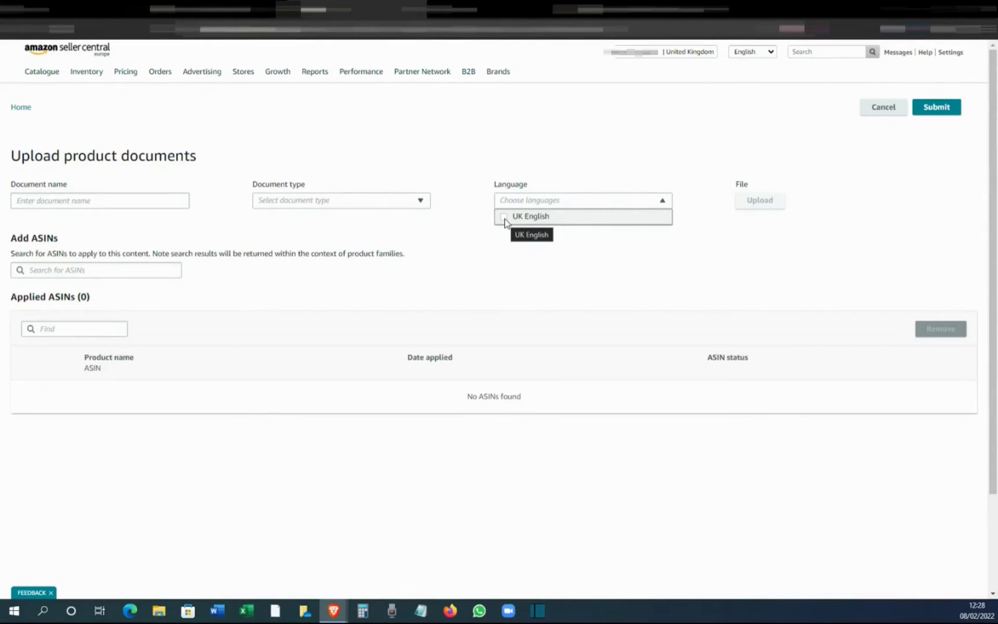
mouse_move(91, 375)
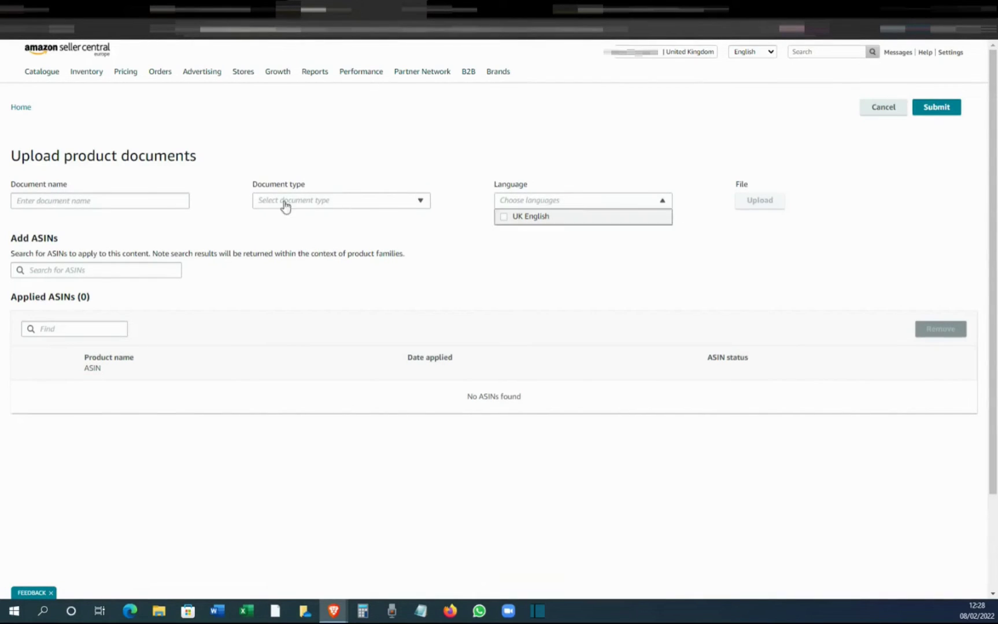
mouse_move(838, 202)
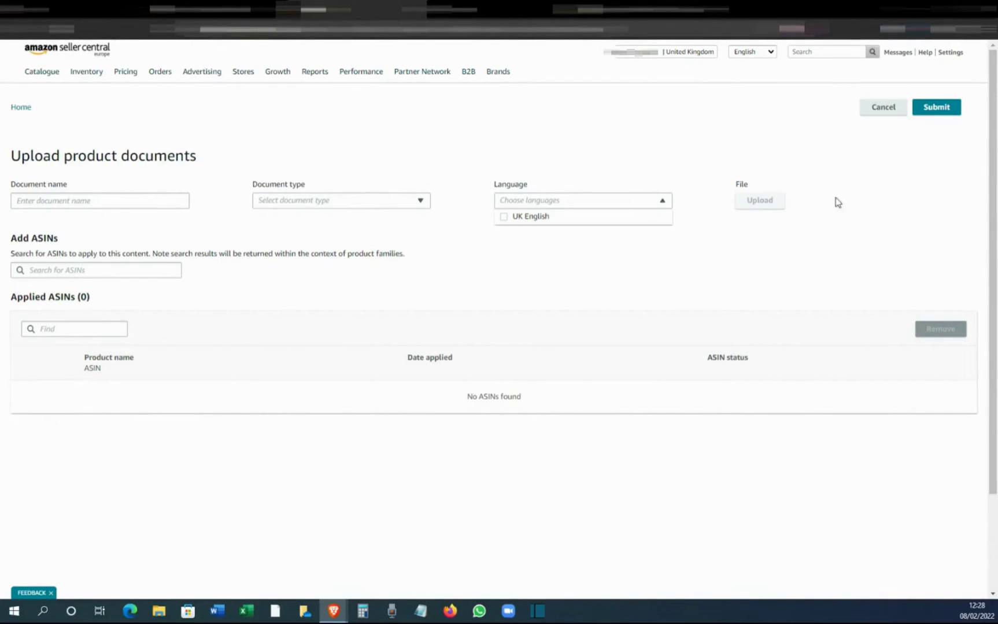
mouse_move(777, 208)
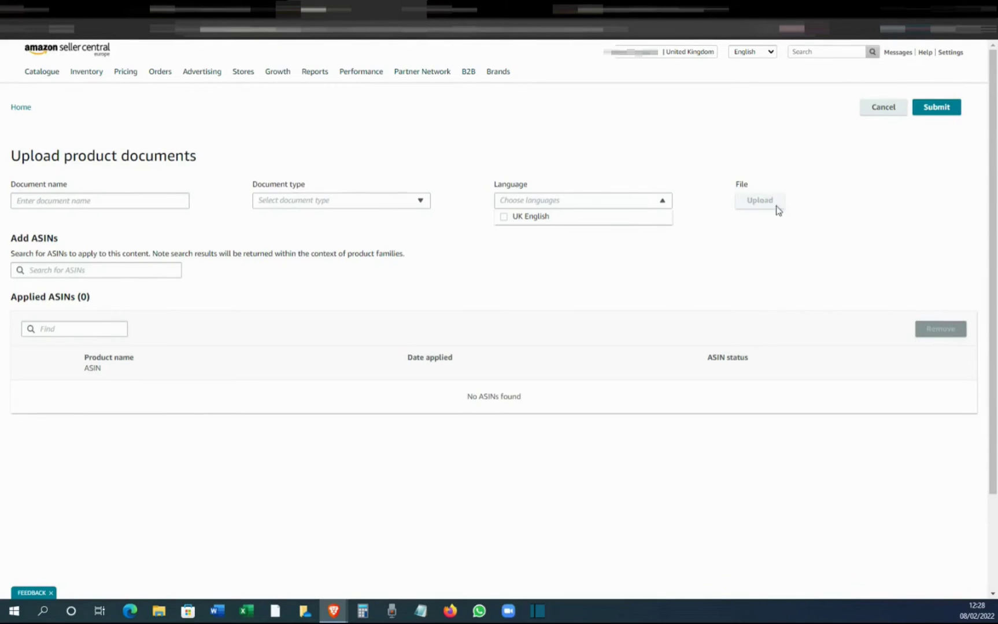
mouse_move(136, 296)
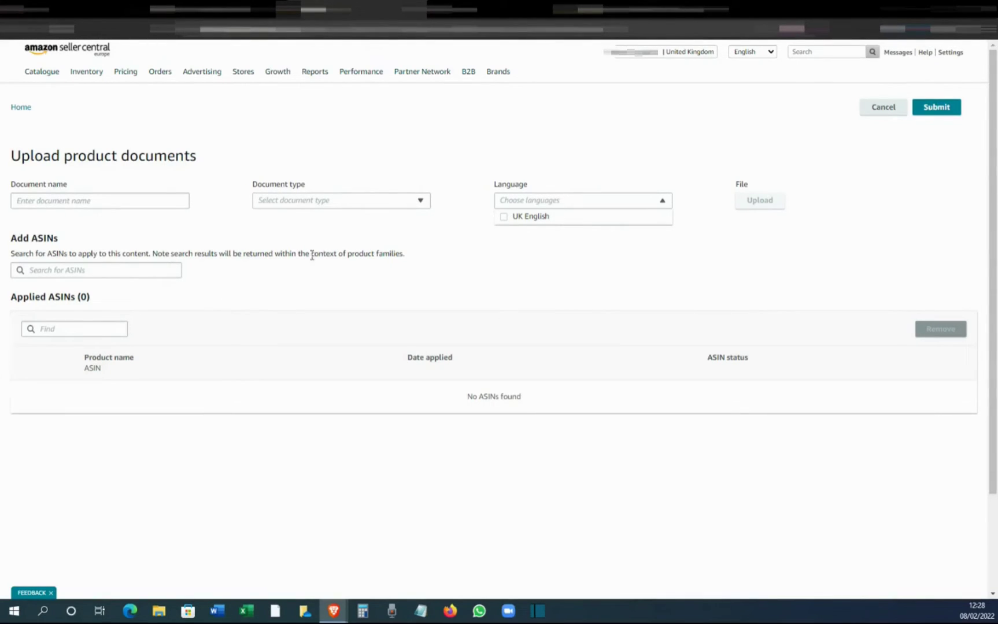
mouse_move(815, 211)
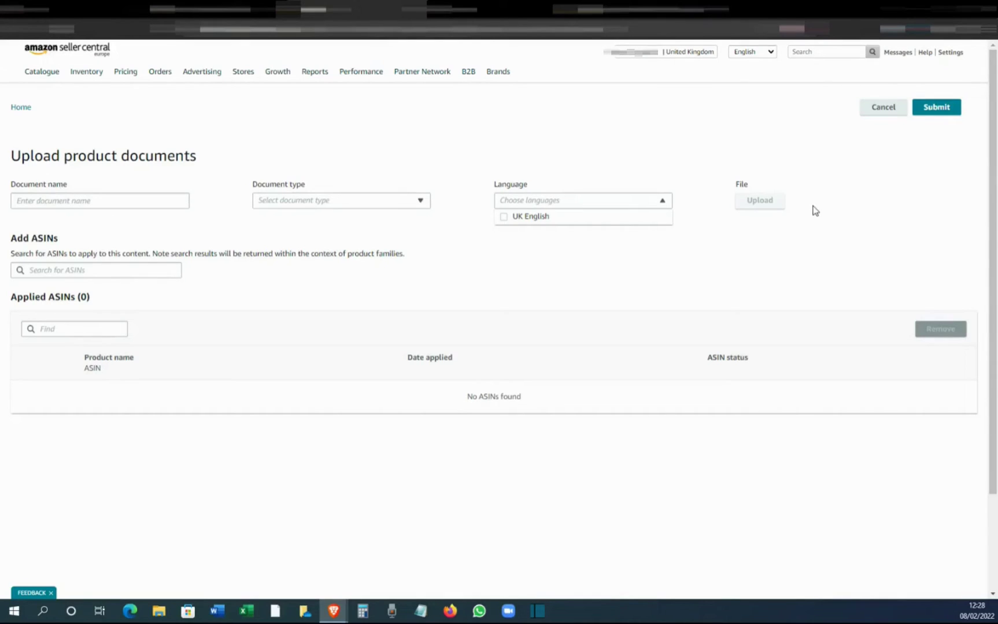
mouse_move(799, 212)
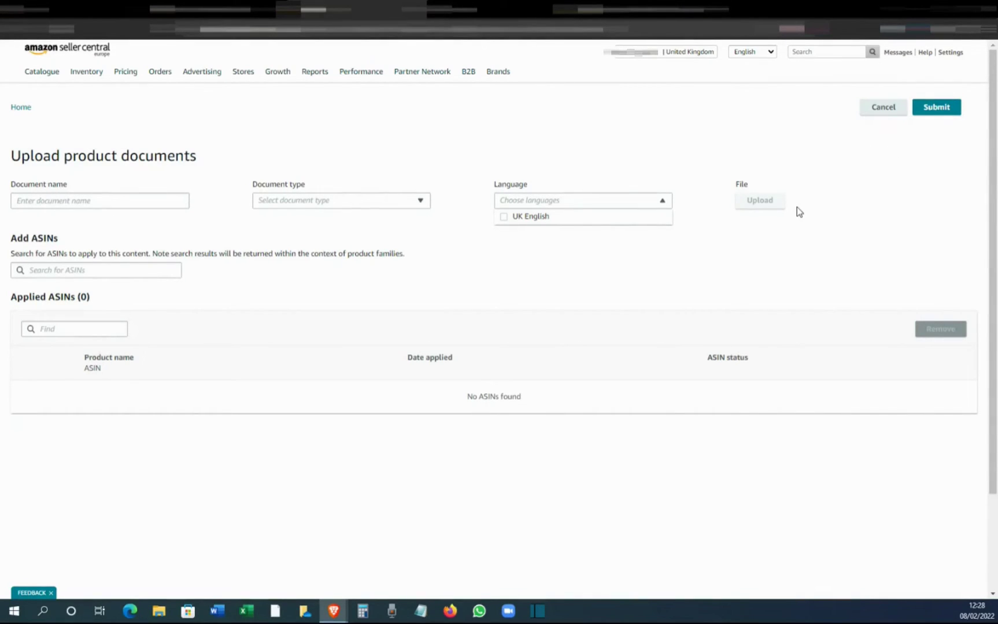
mouse_move(406, 237)
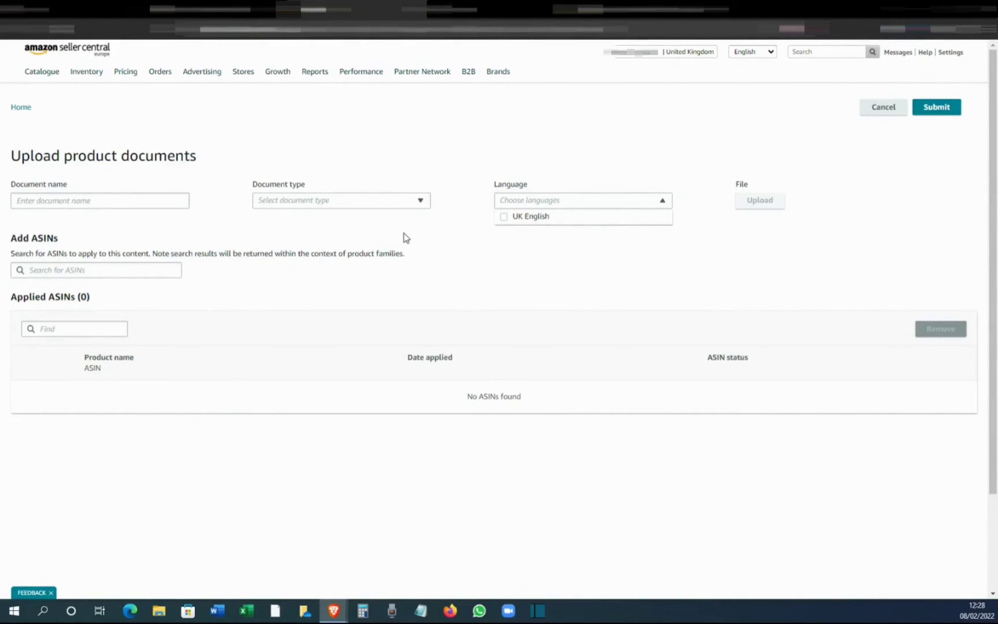
mouse_move(516, 242)
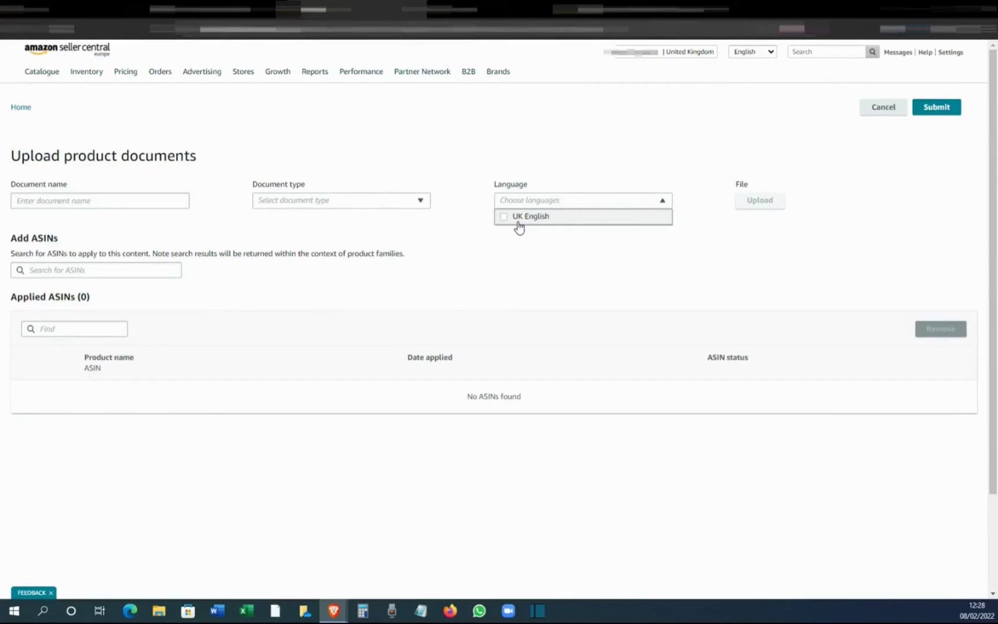
mouse_move(519, 224)
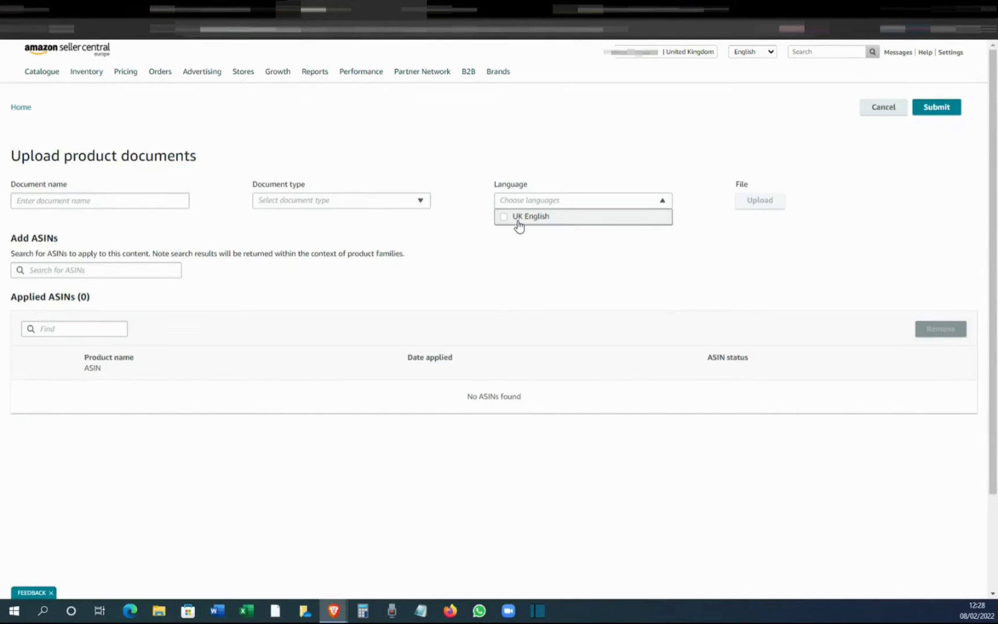
mouse_move(519, 225)
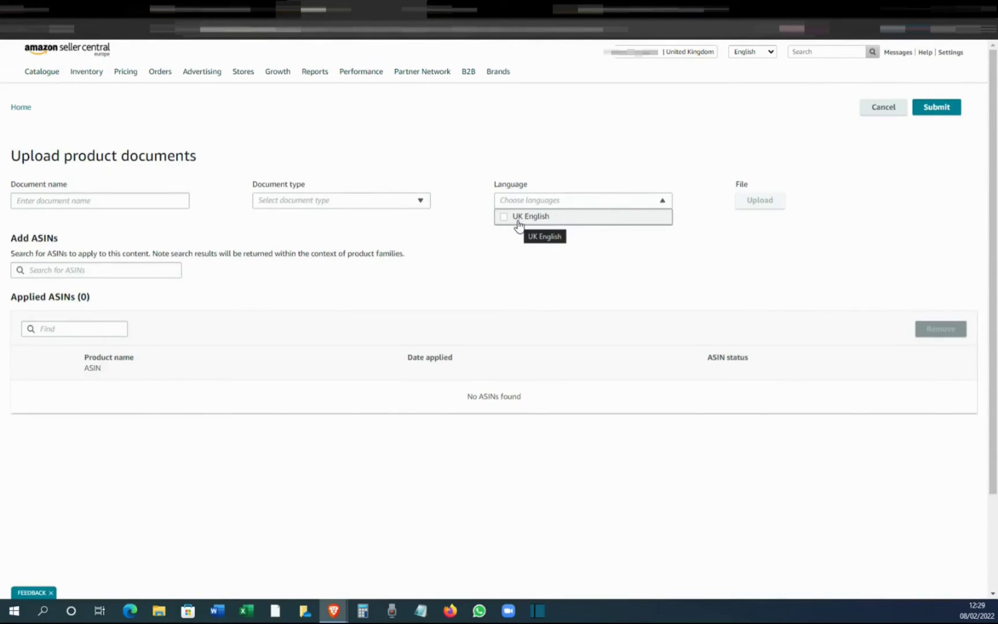
mouse_move(519, 223)
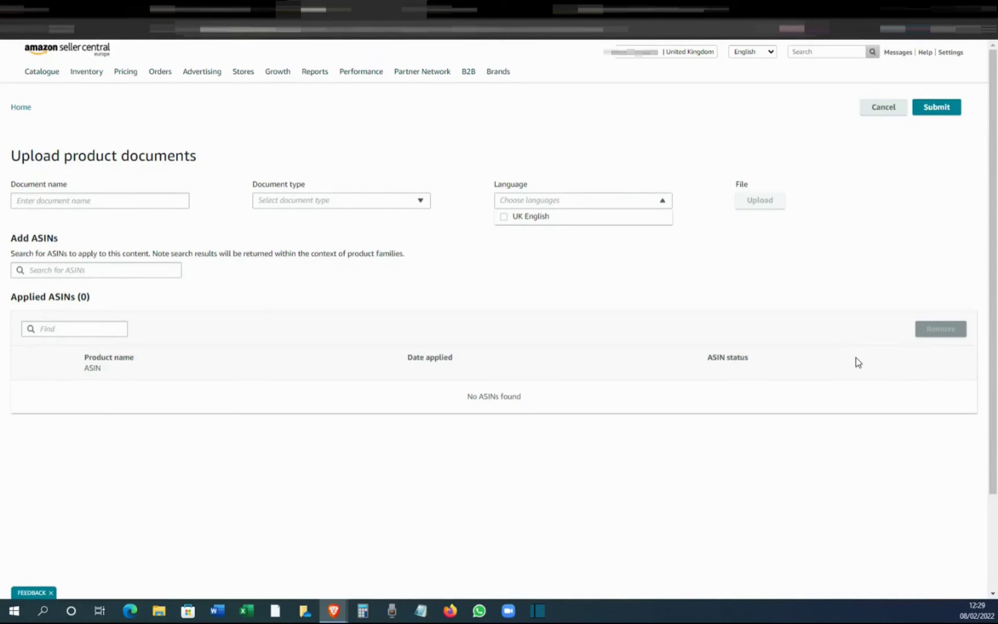
mouse_move(977, 130)
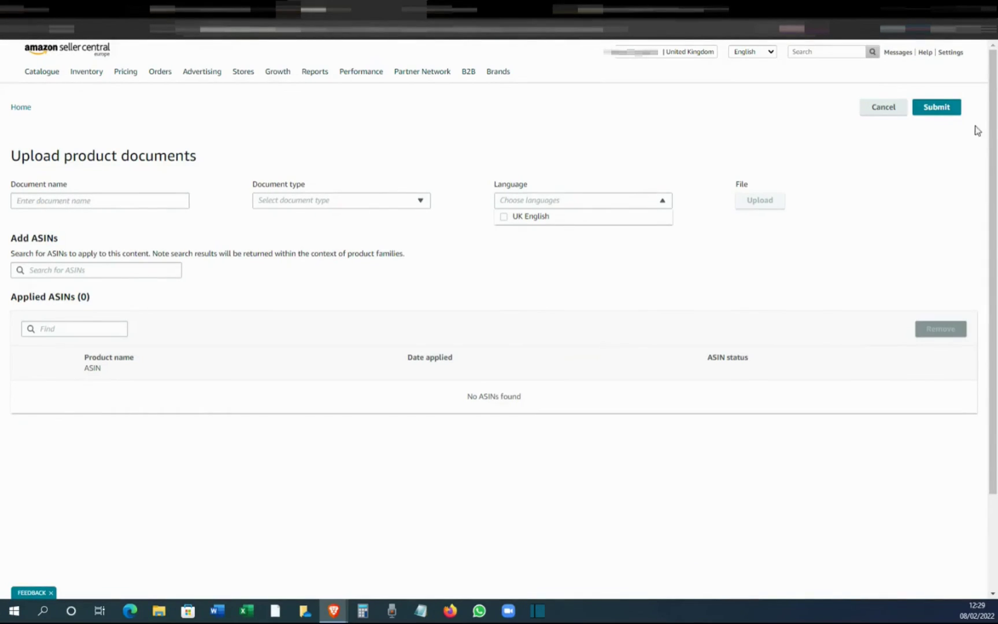